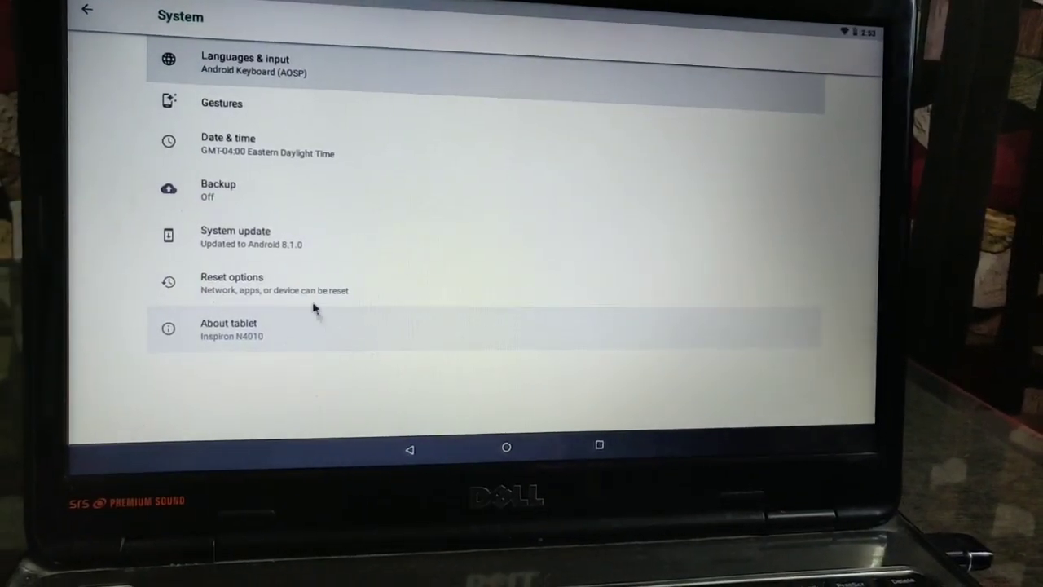
# Bring up the Format dialog for the REMIX_OS (H:) removable drive
pyautogui.click(235, 236)
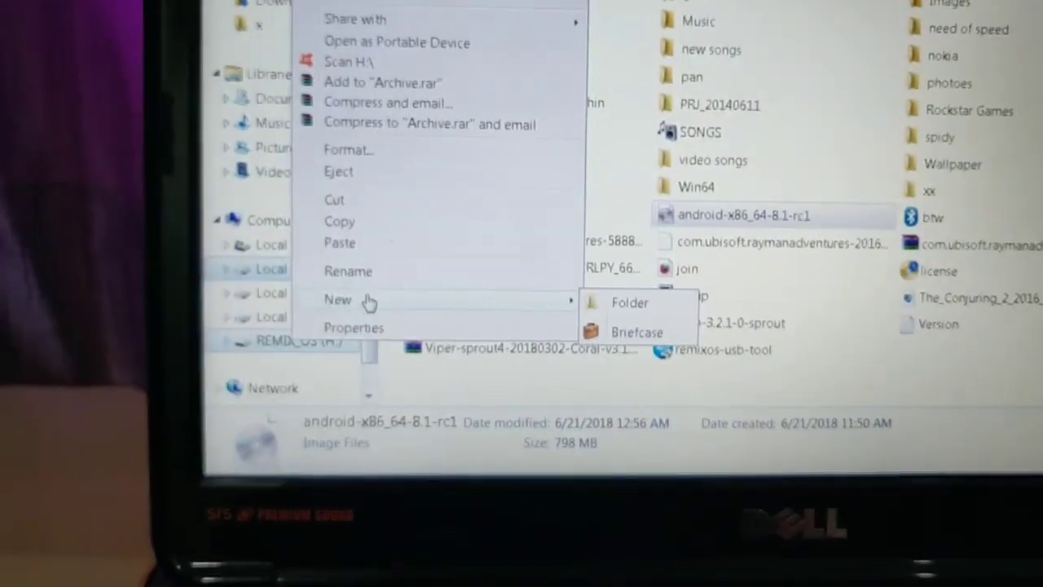
pyautogui.click(354, 327)
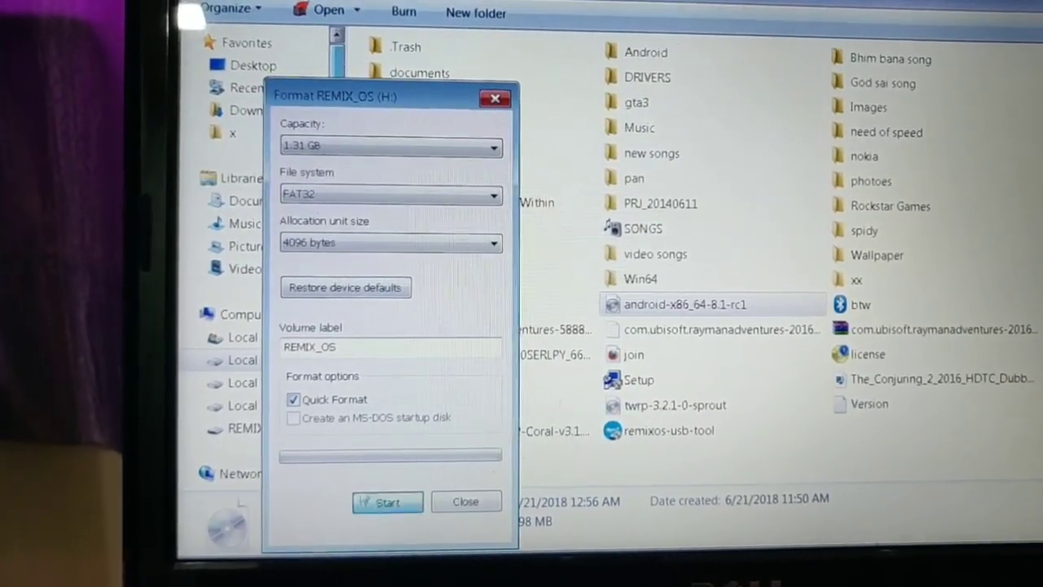
# Start the FAT32 quick format and confirm erasing all data on the drive
pyautogui.click(387, 502)
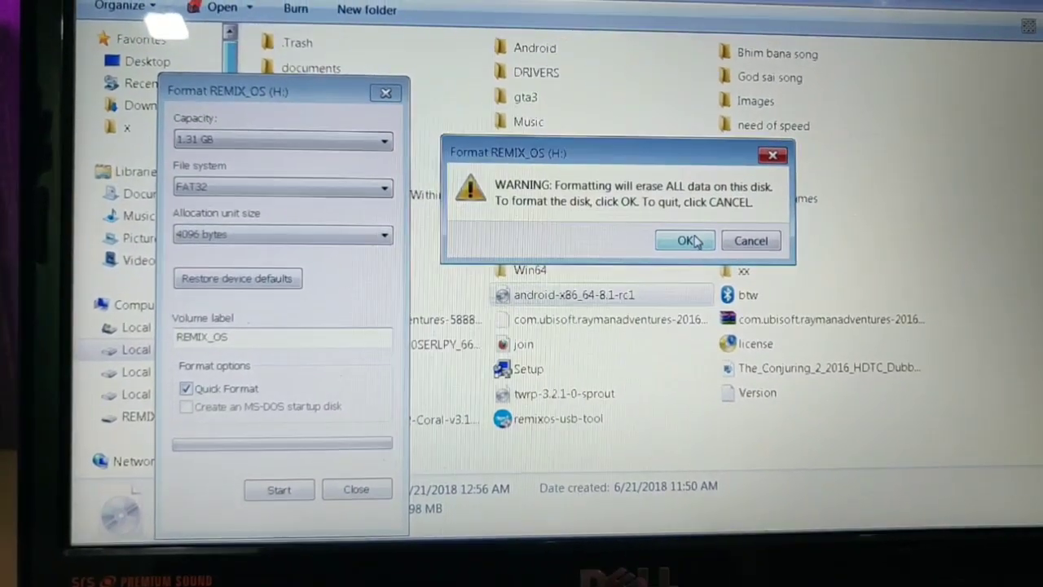
pyautogui.click(684, 240)
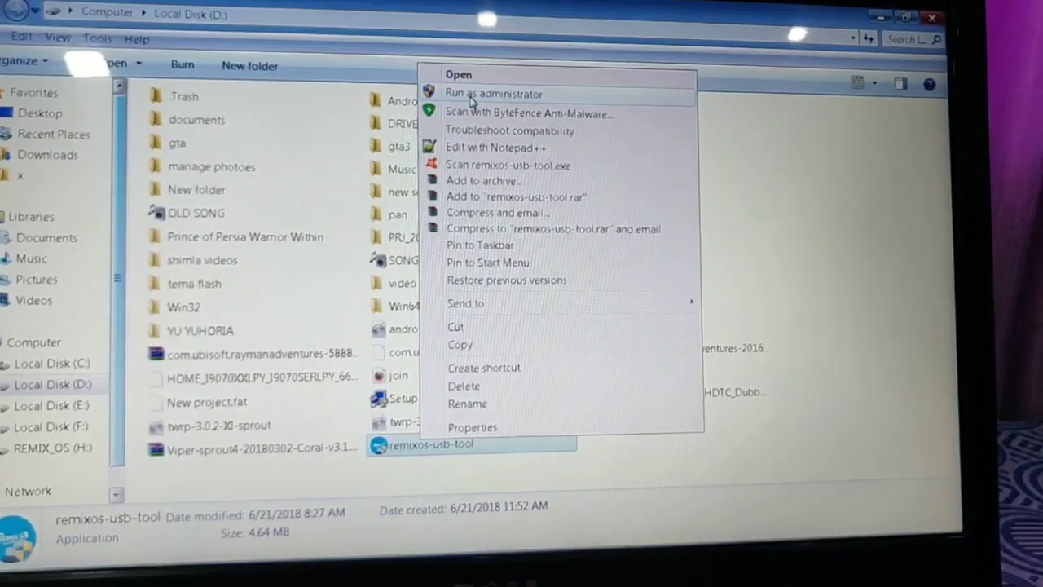
# Run the USB tool as administrator, load the android-x86_64-8.1-rc1 ISO and write it to disk H:
pyautogui.click(492, 93)
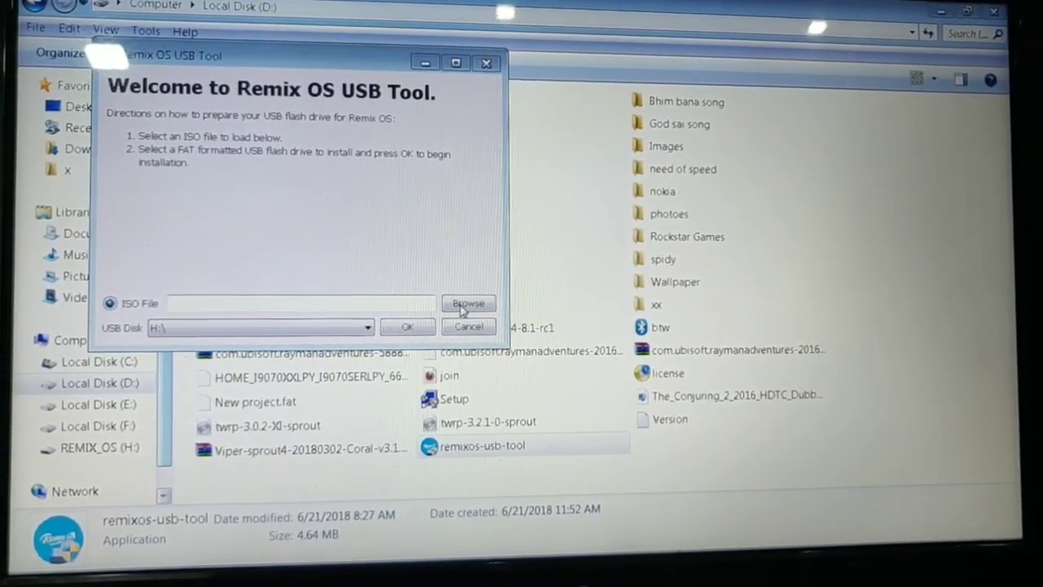
pyautogui.click(467, 305)
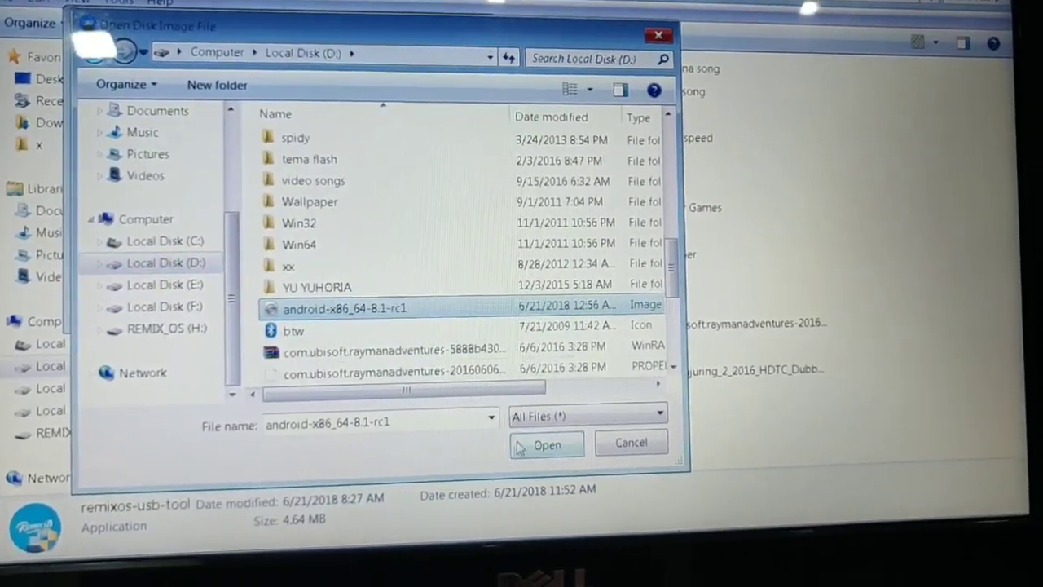
pyautogui.click(546, 444)
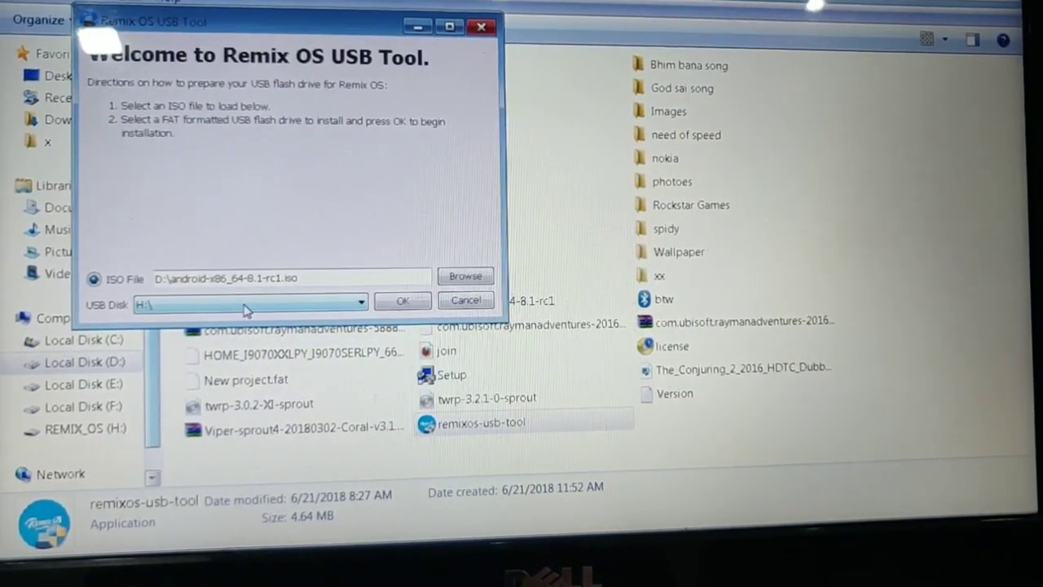
pyautogui.click(360, 302)
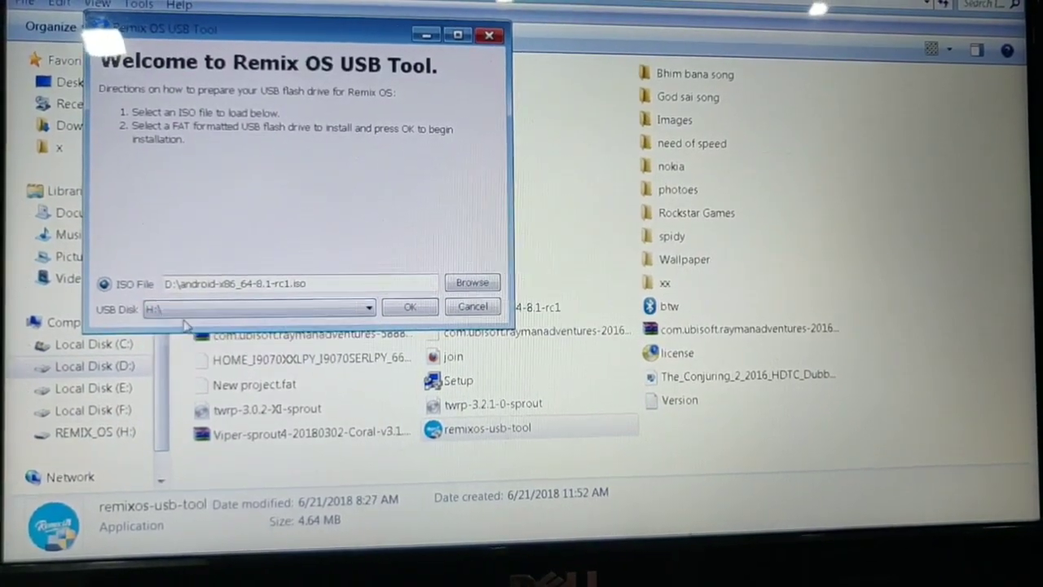
pyautogui.click(410, 306)
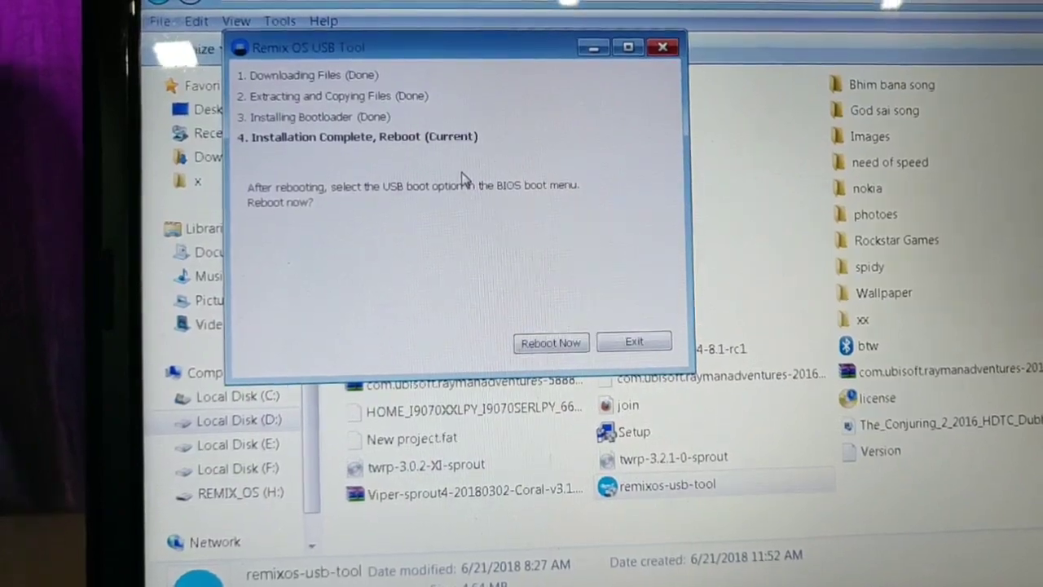
# Reboot the laptop now, confirming despite other logged-on users
pyautogui.click(551, 342)
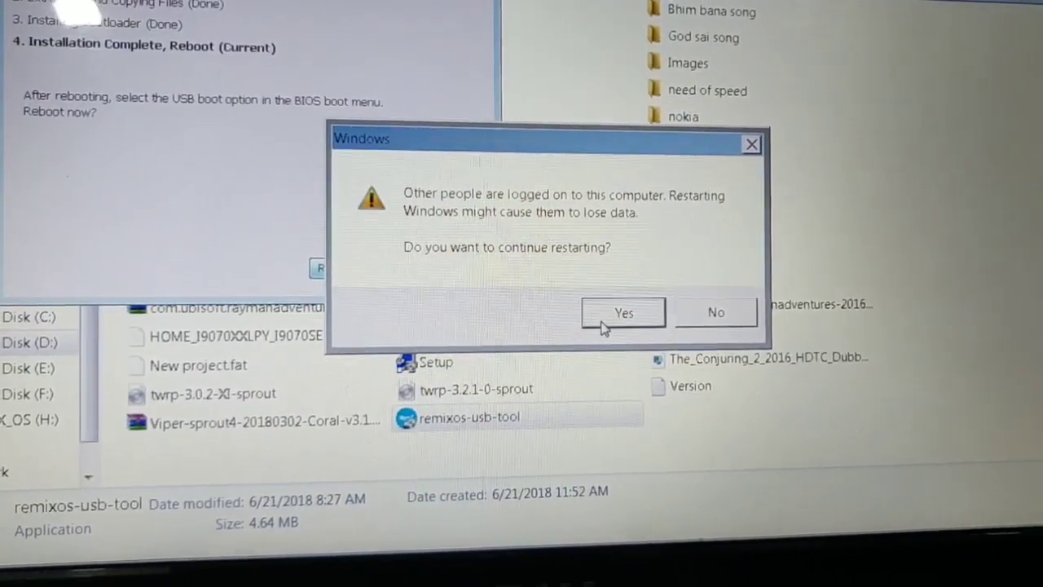
pyautogui.click(622, 312)
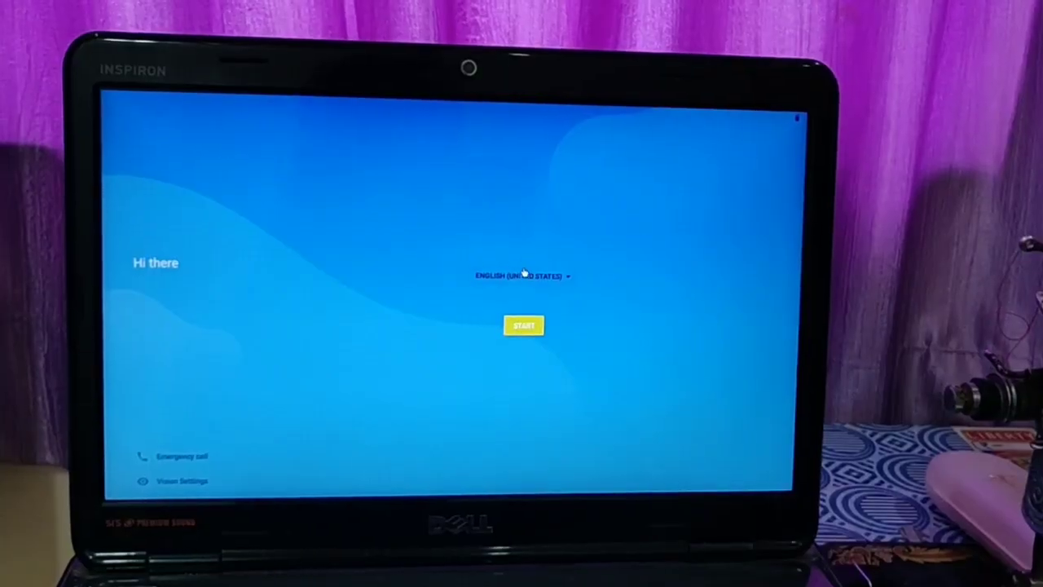
# Choose the setup language on the Hi there welcome screen
pyautogui.click(522, 274)
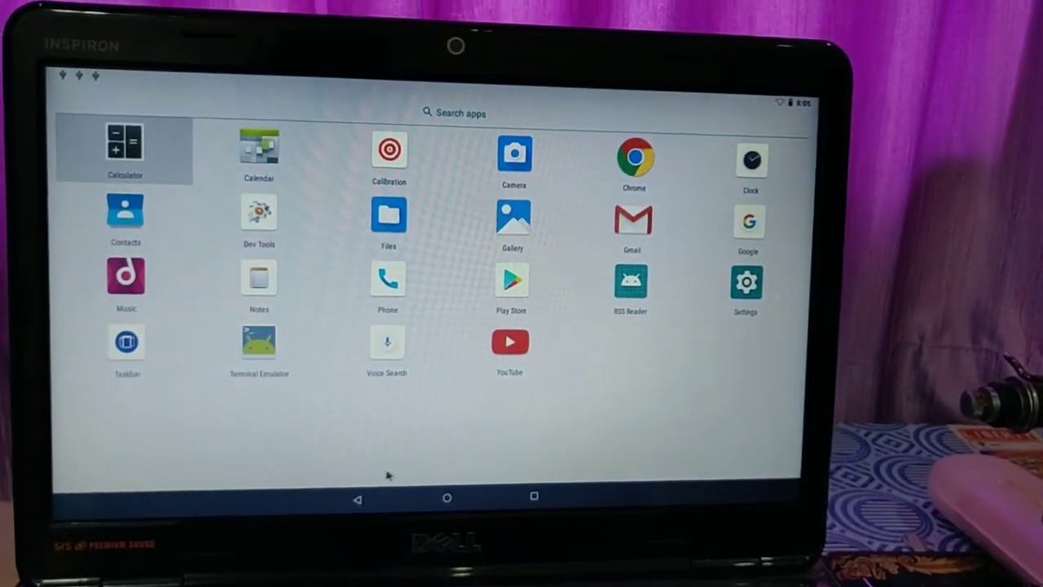
# Go from the app drawer into Settings and reach the System page
pyautogui.click(746, 280)
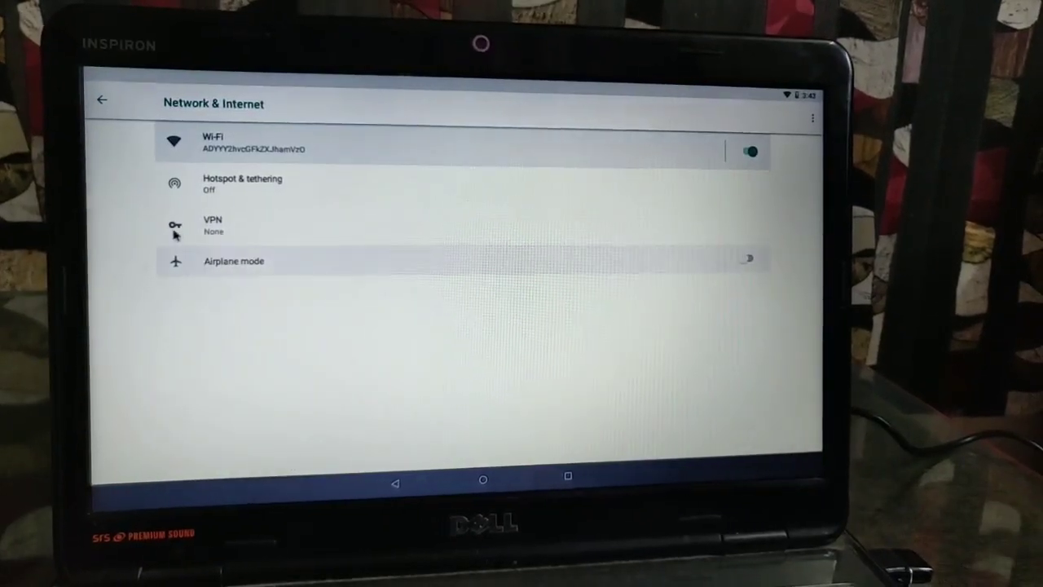
pyautogui.click(101, 101)
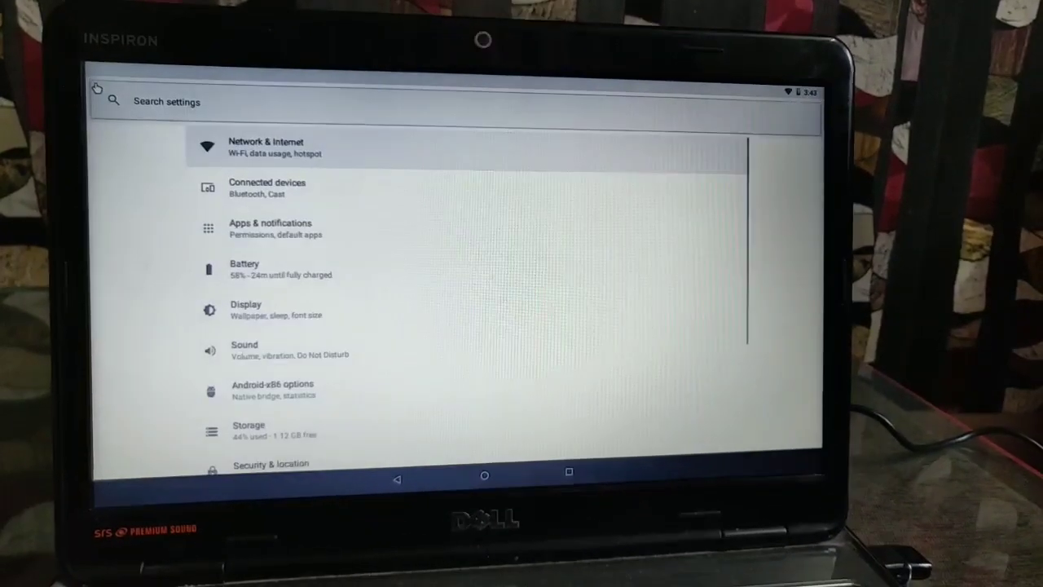
pyautogui.click(267, 187)
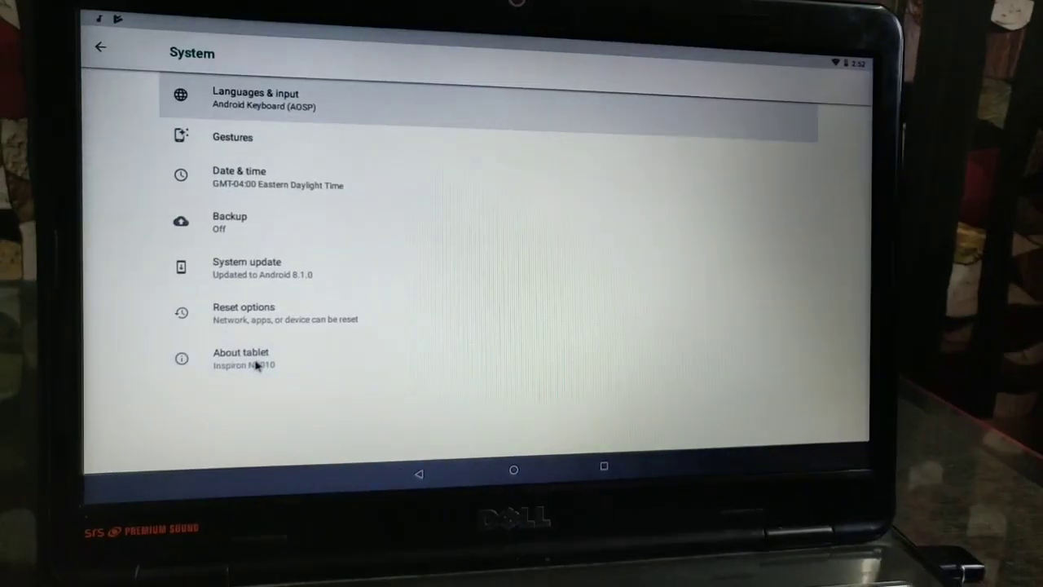
# Set the display size slider to Larger, check the screen saver start options, and return to Settings home
pyautogui.click(258, 358)
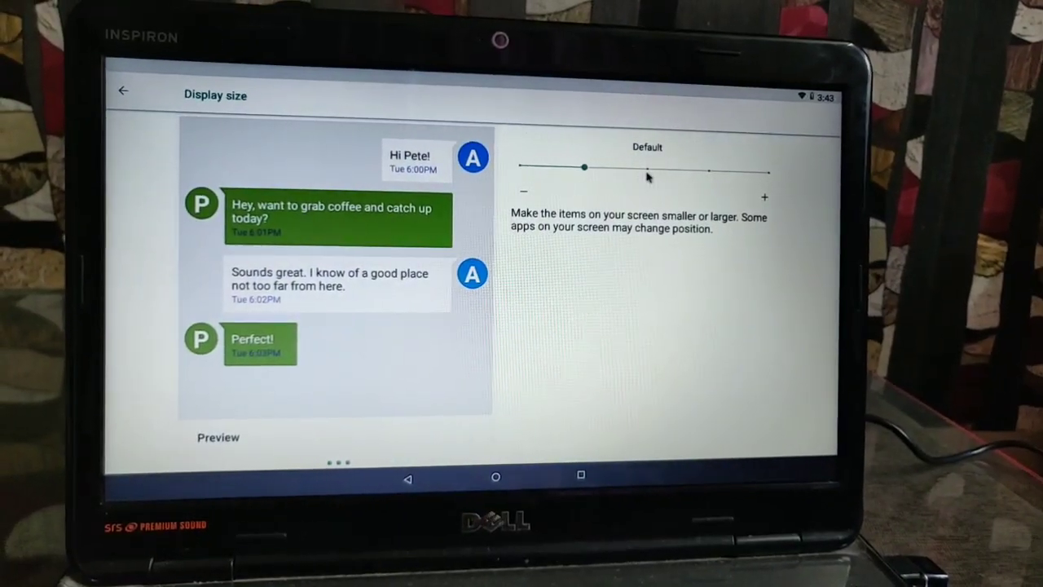
pyautogui.moveTo(582, 166); pyautogui.dragTo(671, 179)
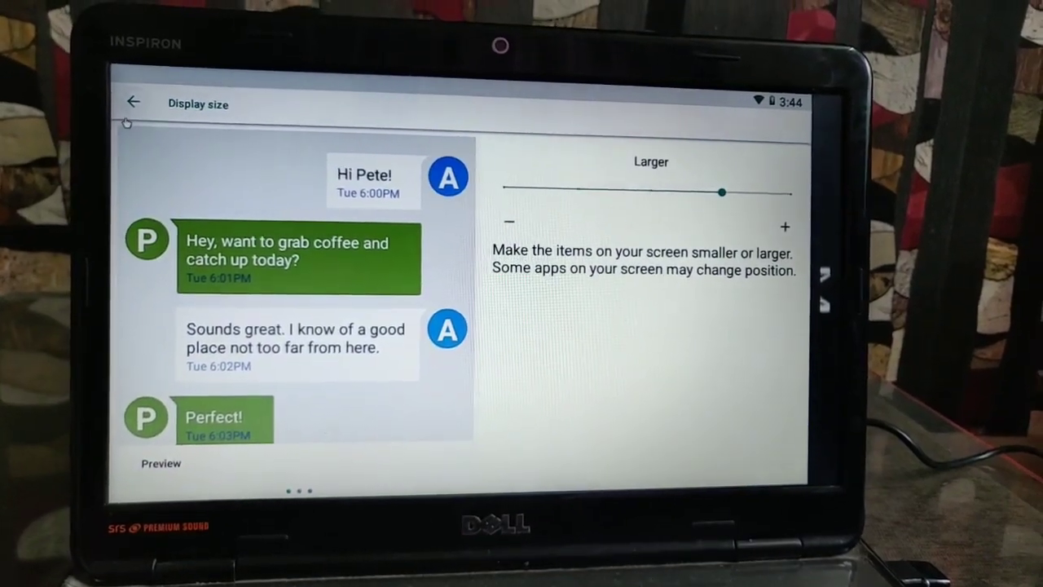
pyautogui.click(137, 101)
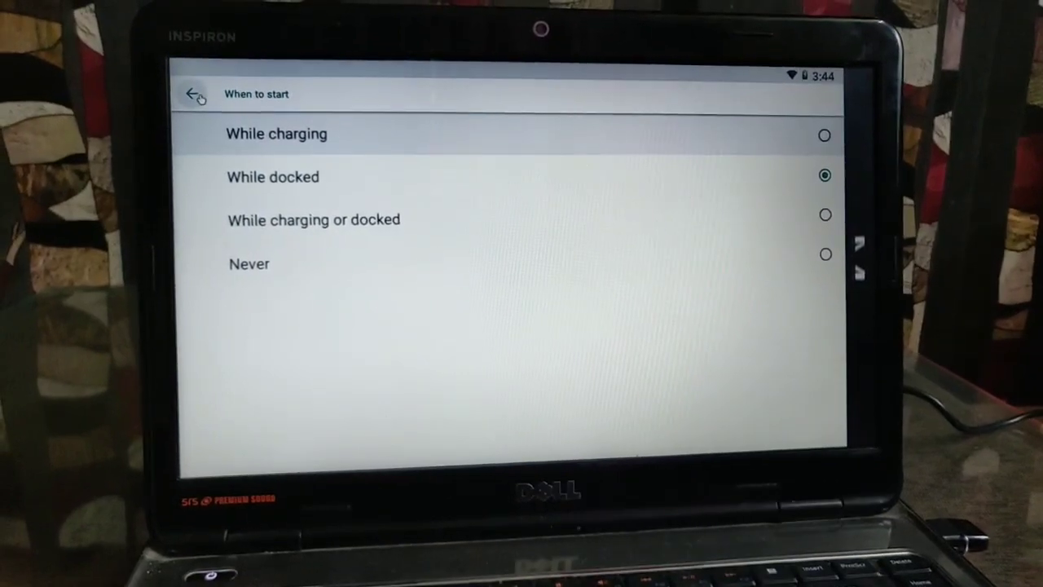
pyautogui.click(196, 95)
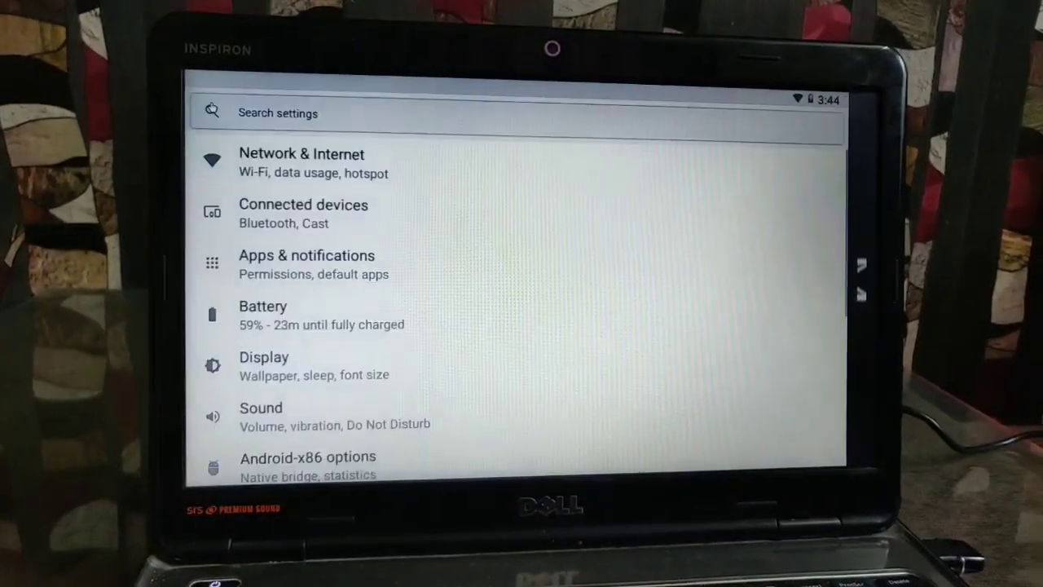
# View Storage usage (896 MB of 2.00 GB) and head toward adding a Google account
pyautogui.scroll(-3)
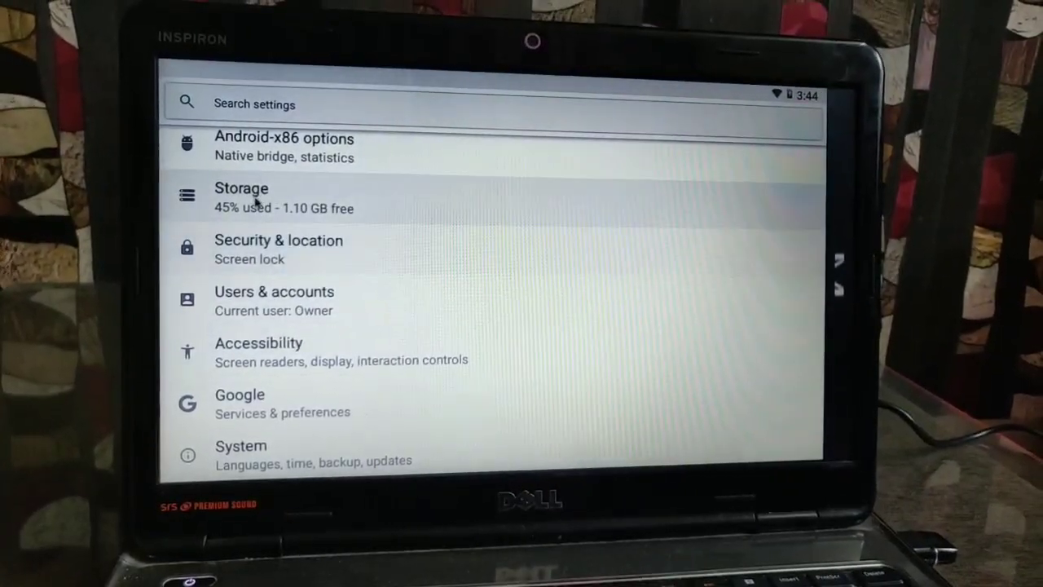
pyautogui.click(241, 197)
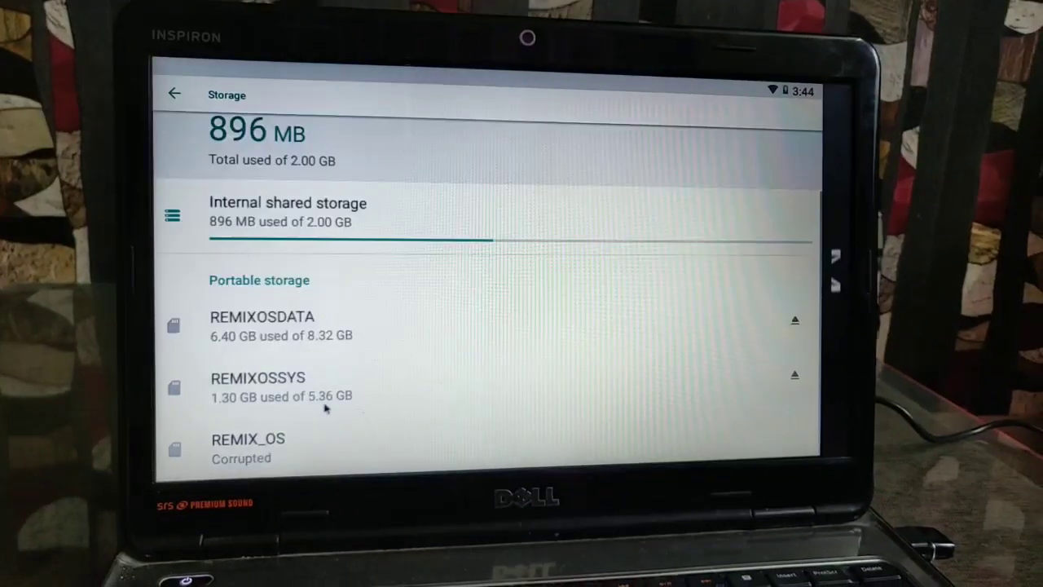
pyautogui.click(176, 94)
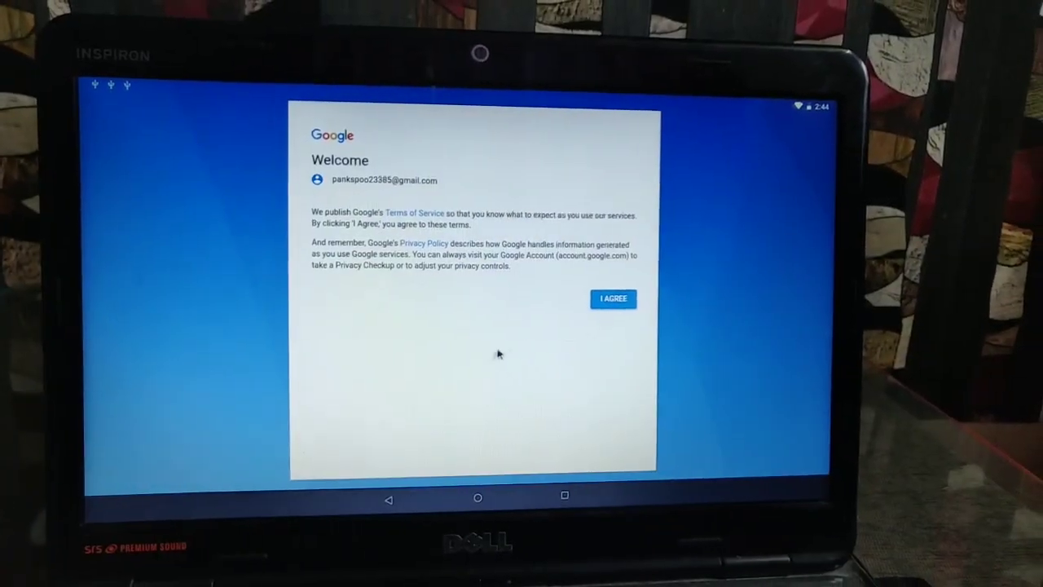
# Agree to Google's terms and accept Google Services so the account is added
pyautogui.click(612, 299)
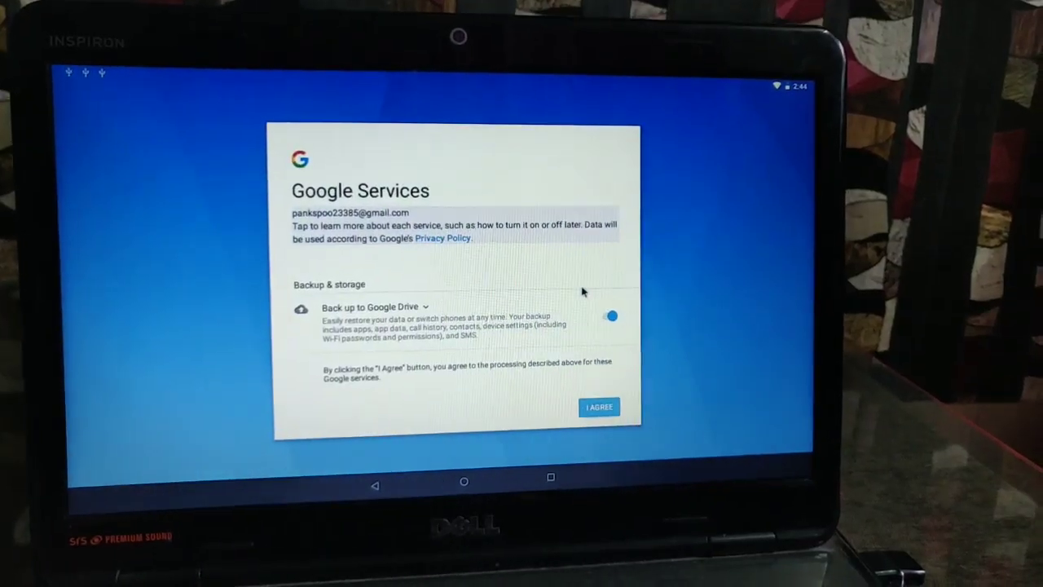
pyautogui.click(599, 408)
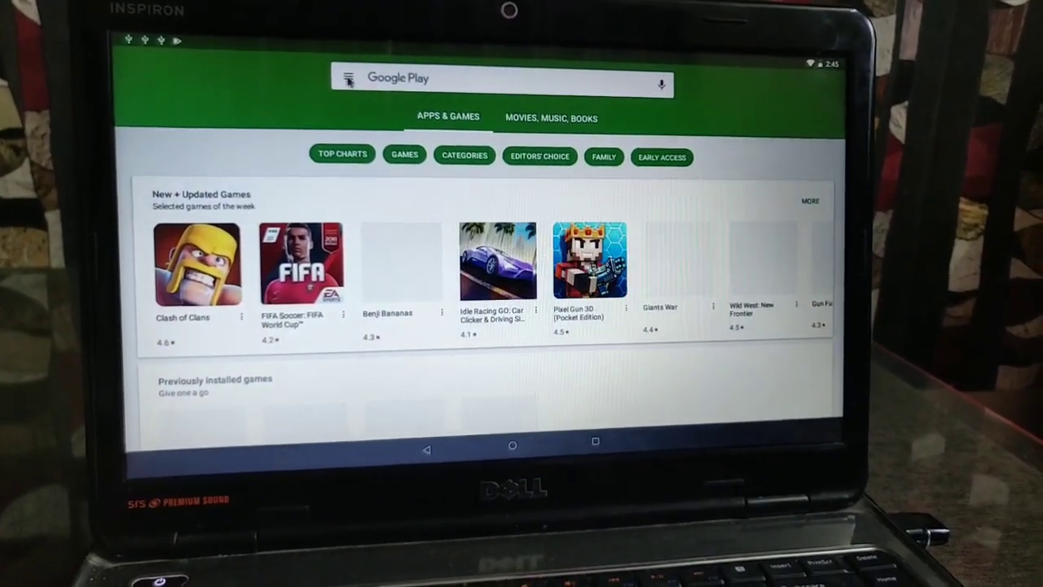
# Launch Chrome and acknowledge its account sync notice
pyautogui.click(349, 76)
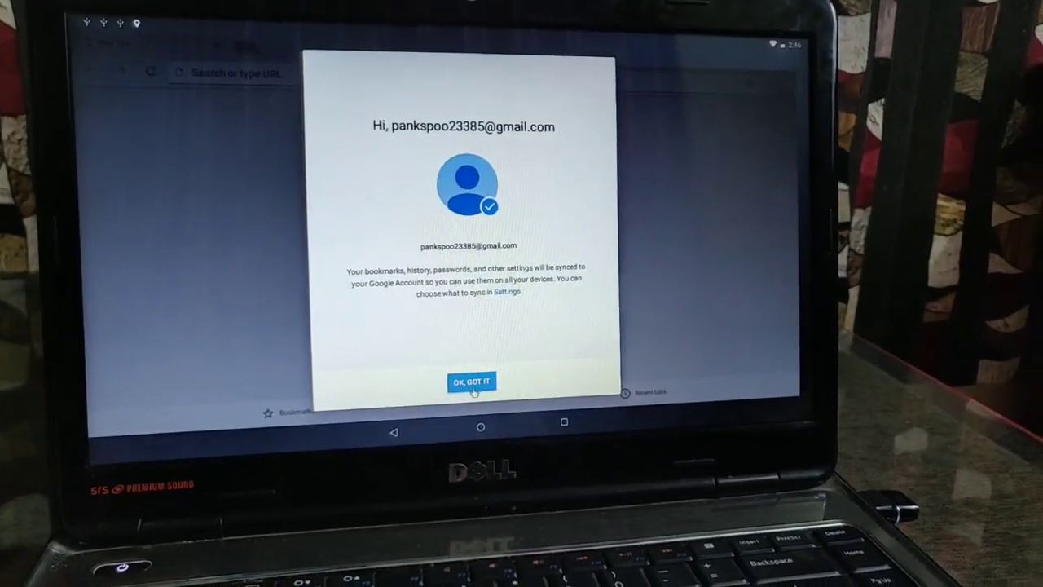
pyautogui.click(476, 381)
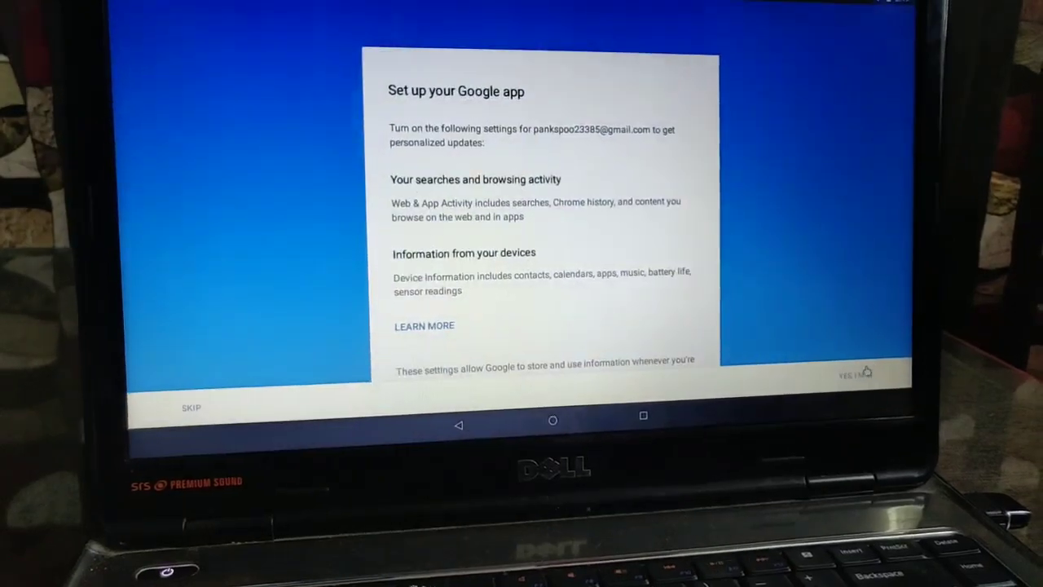
# Scroll through the Google app setup and its feed of news and cricket cards
pyautogui.scroll(-3)
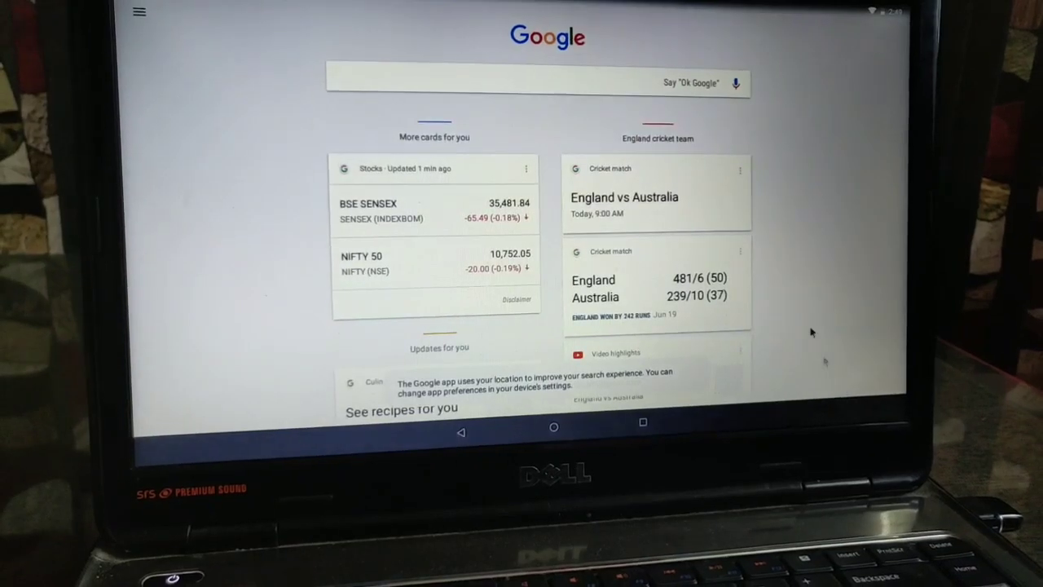
pyautogui.scroll(-3)
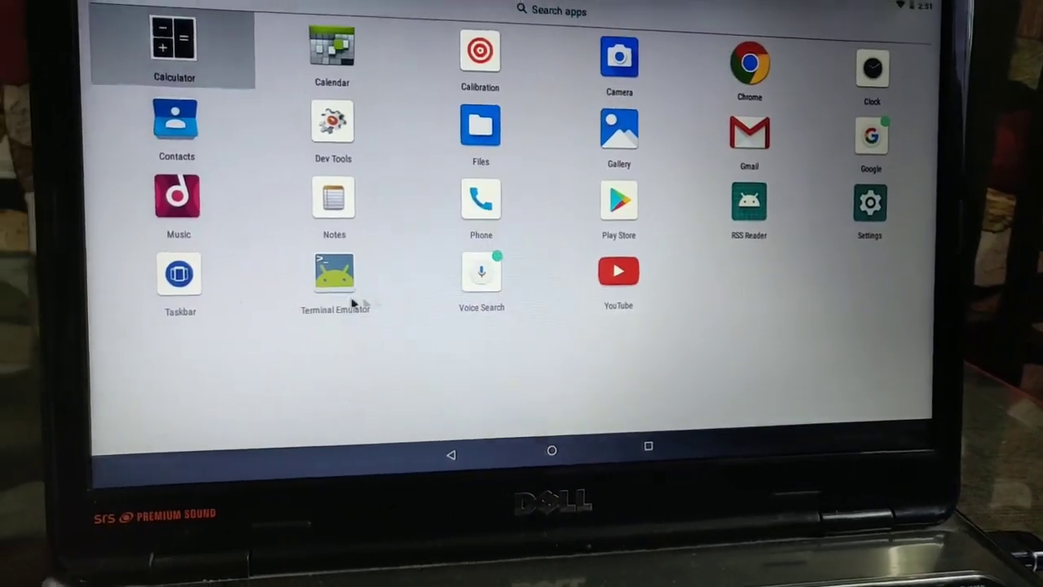
# Play Udi Udi Jaye in Music, then launch Play Store and Chrome as floating windows
pyautogui.click(176, 197)
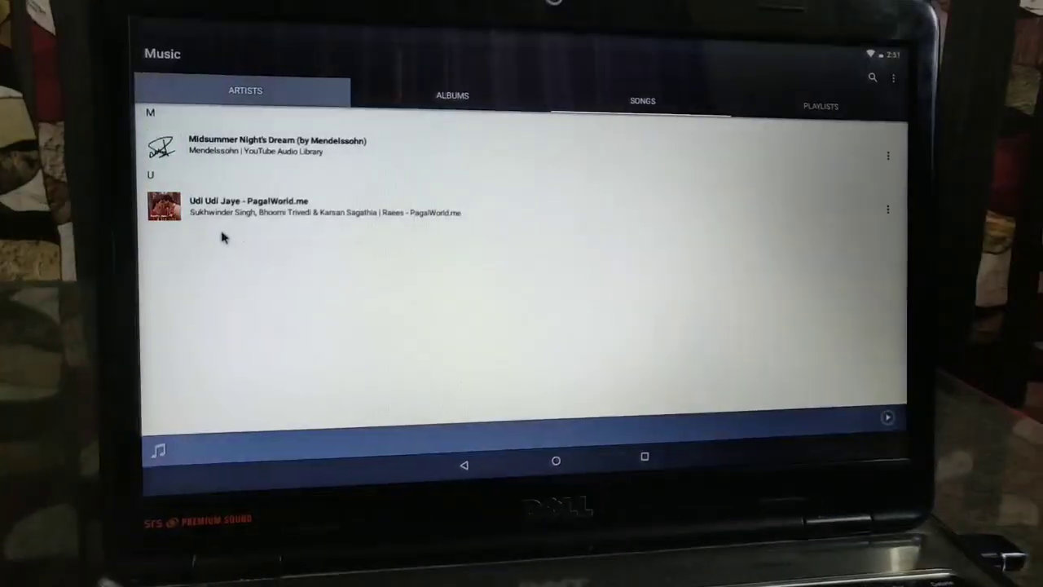
pyautogui.click(260, 202)
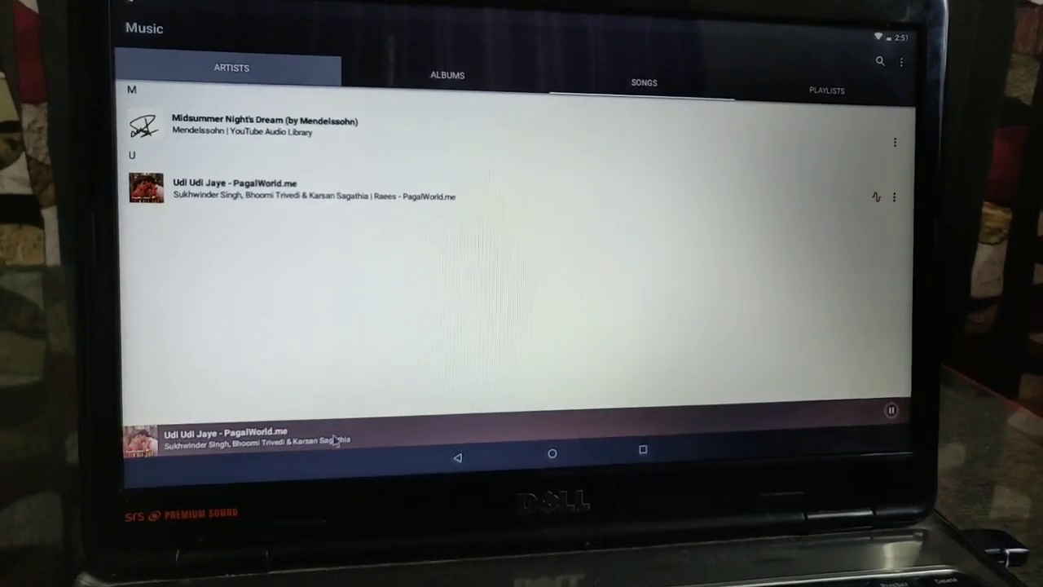
pyautogui.click(245, 453)
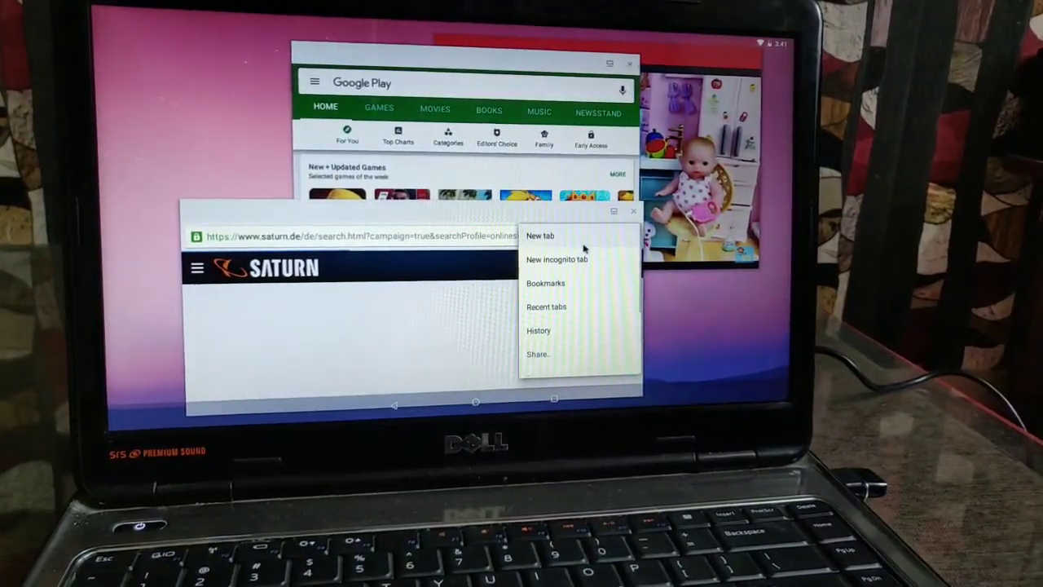
# Start a new Chrome tab, then bring up the Taskbar app's start menu of installed apps
pyautogui.click(555, 259)
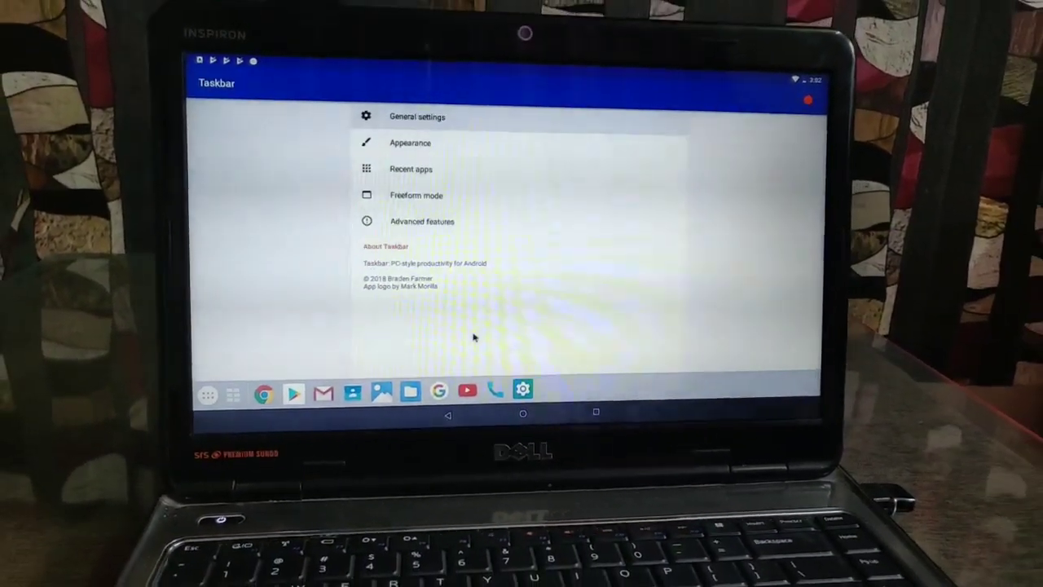
pyautogui.click(214, 393)
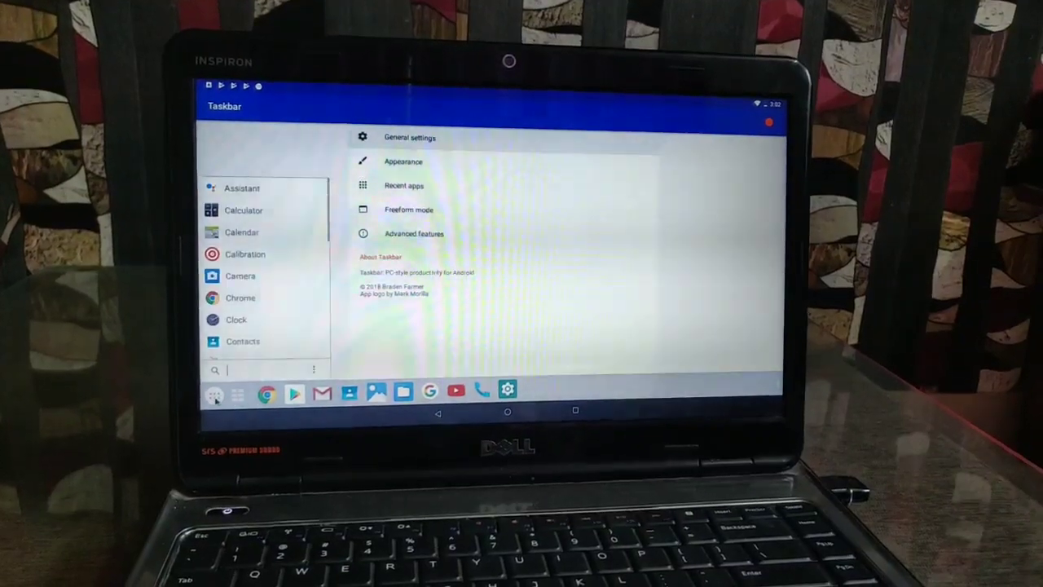